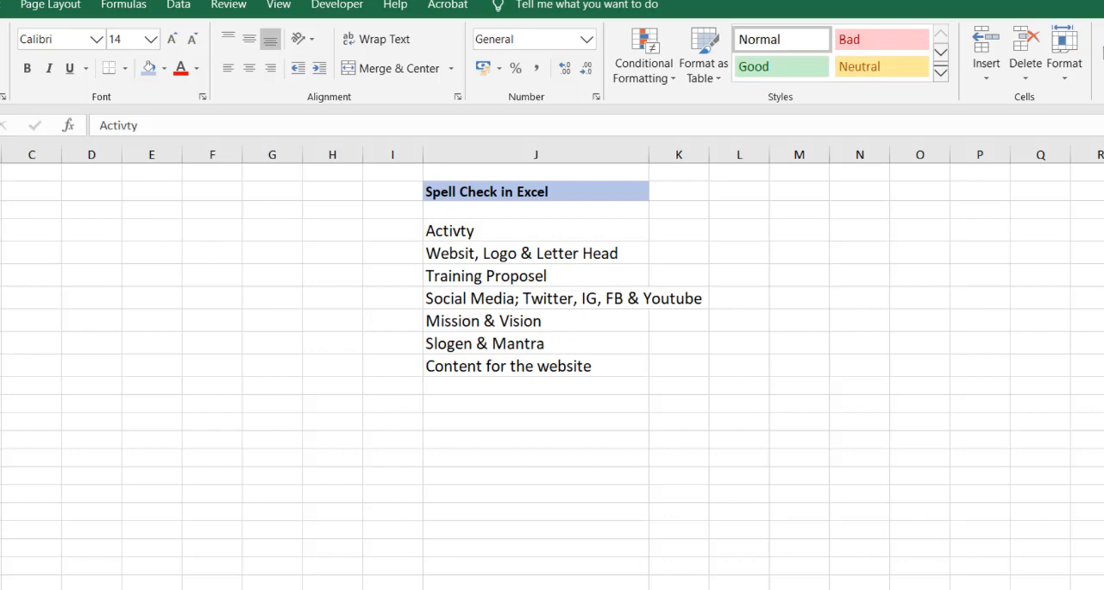
Step: Run a spell check (F7) so Activty is flagged with Activity suggested
key(f7)
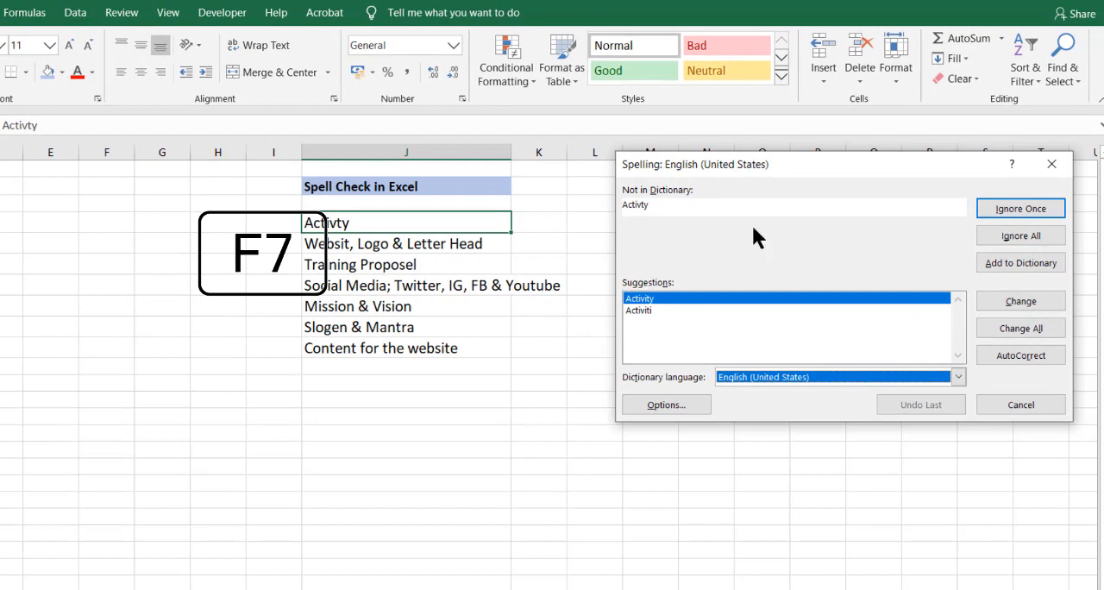
Step: Move the Spelling dialog below the list and accept Activity and Website as corrections
drag(694, 164, 693, 332)
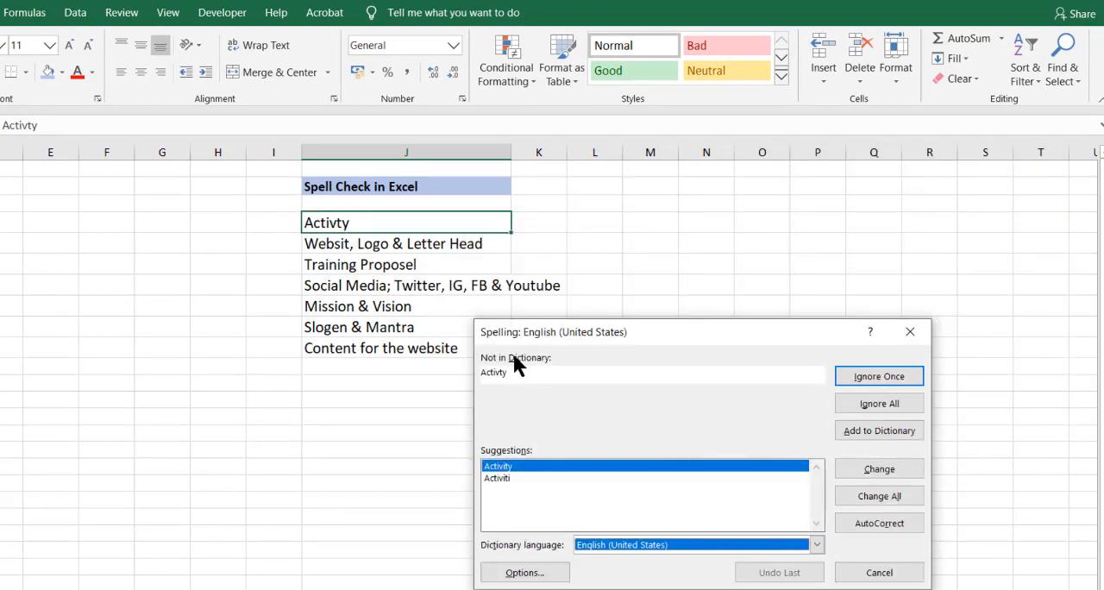
mouse_move(819, 423)
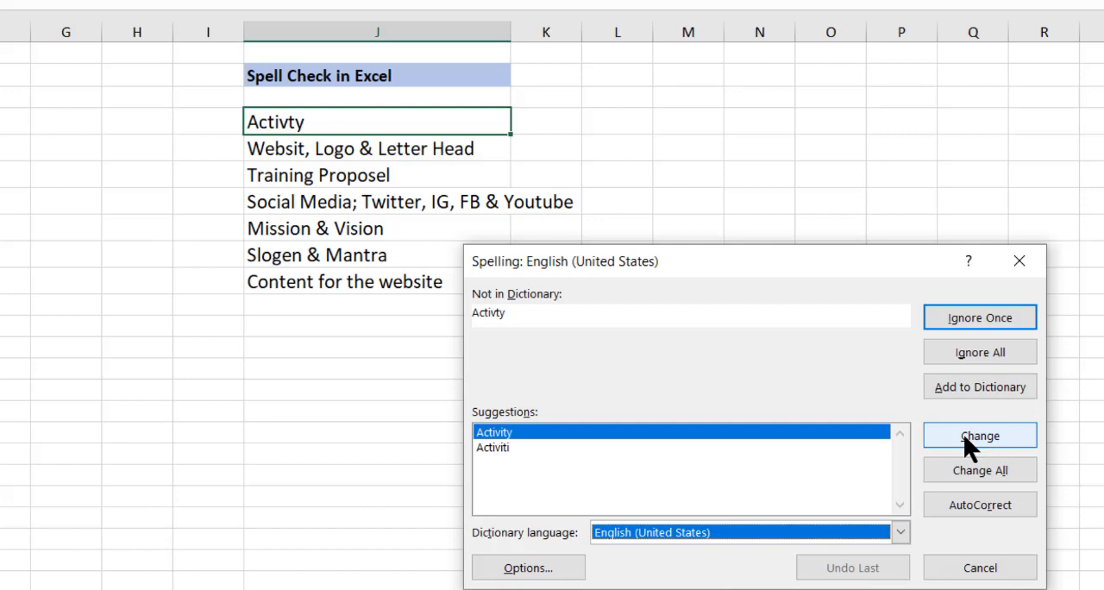
click(980, 434)
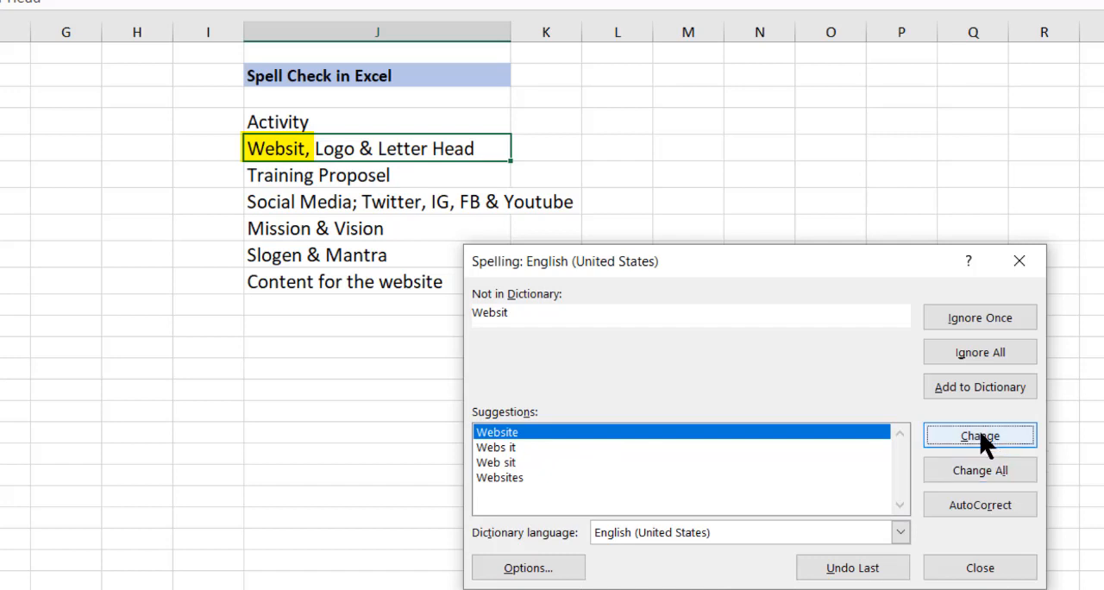
mouse_move(552, 442)
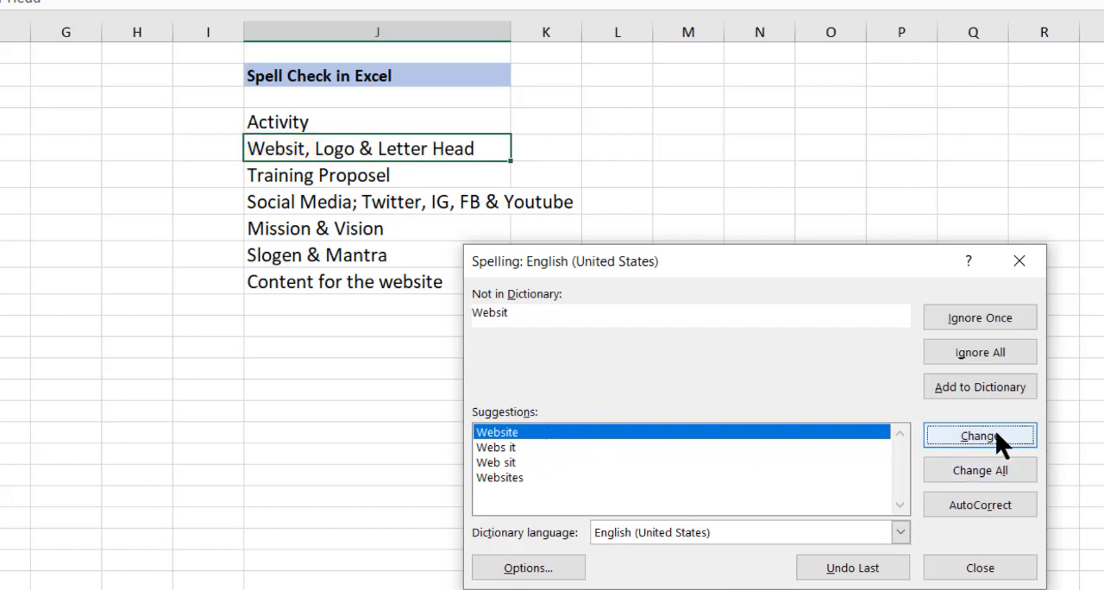
click(980, 435)
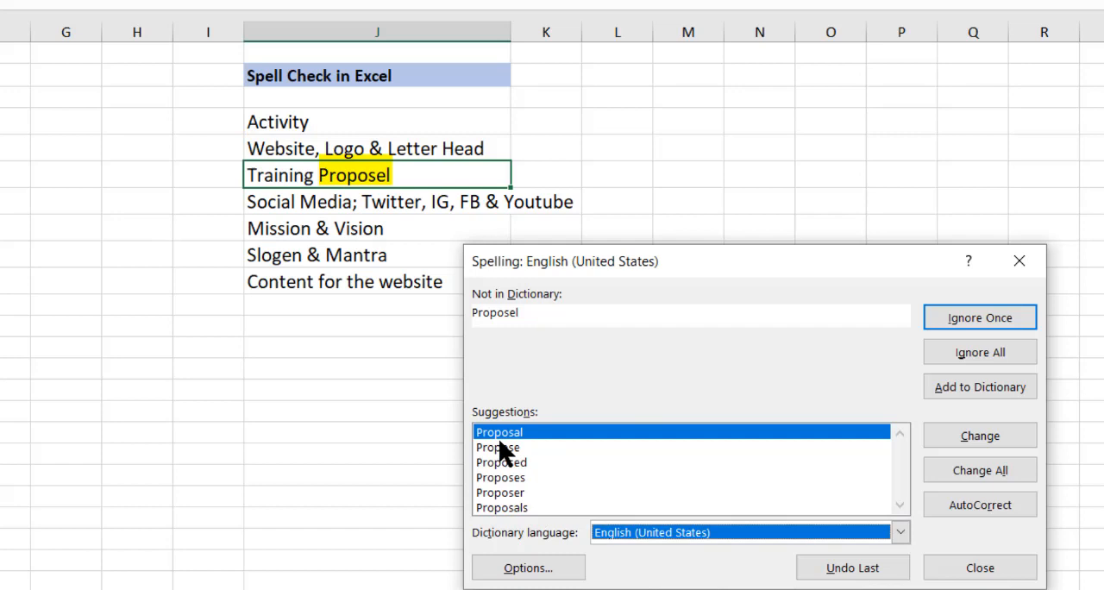
mouse_move(925, 469)
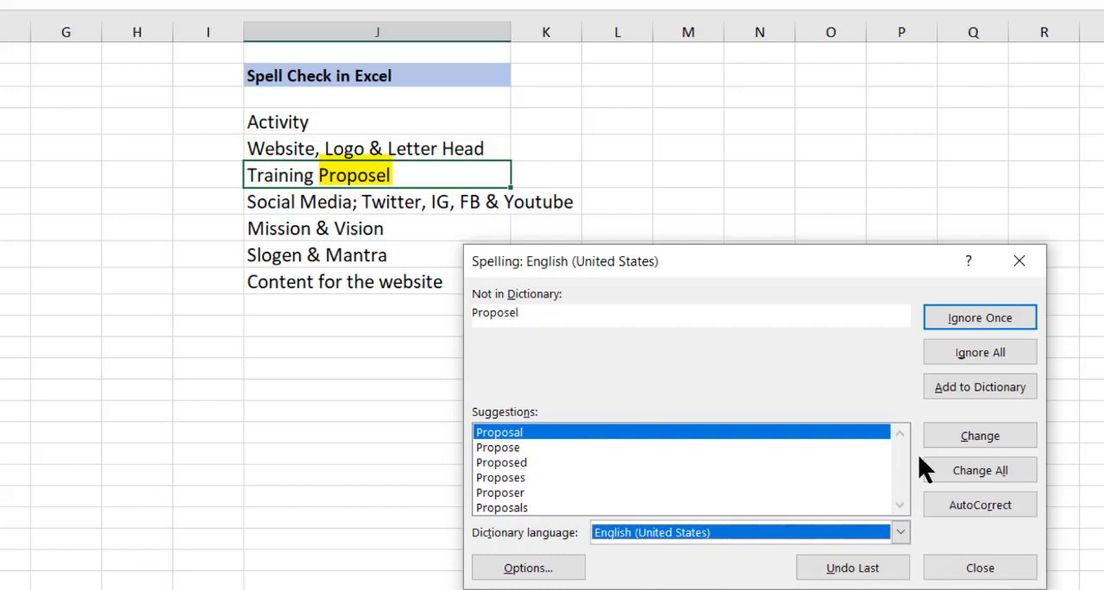
Step: Accept the suggested corrections Proposal and YouTube
click(980, 434)
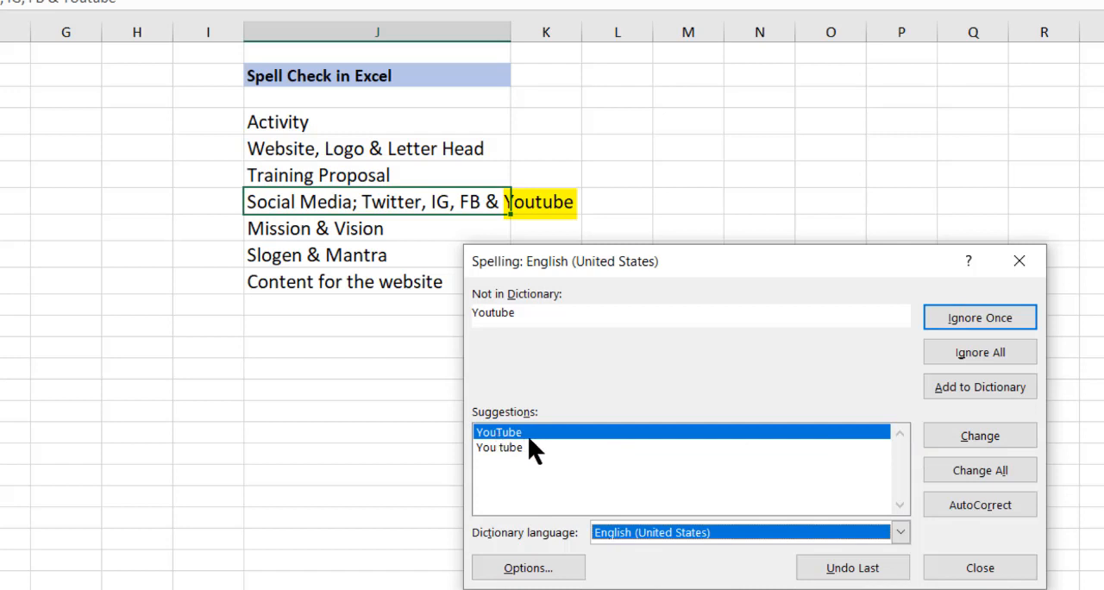
click(980, 435)
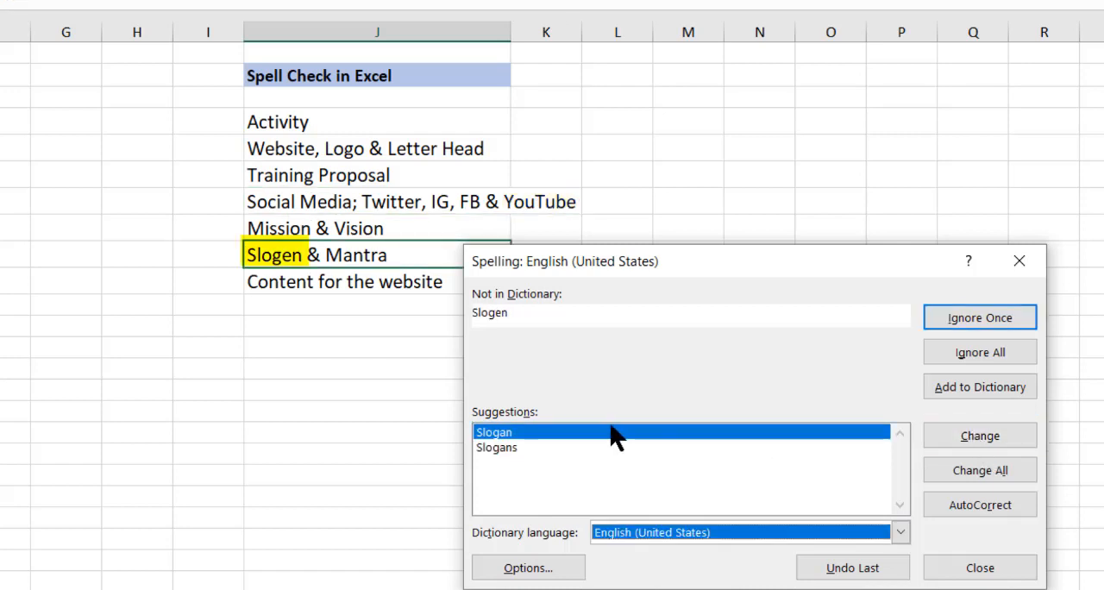
mouse_move(566, 442)
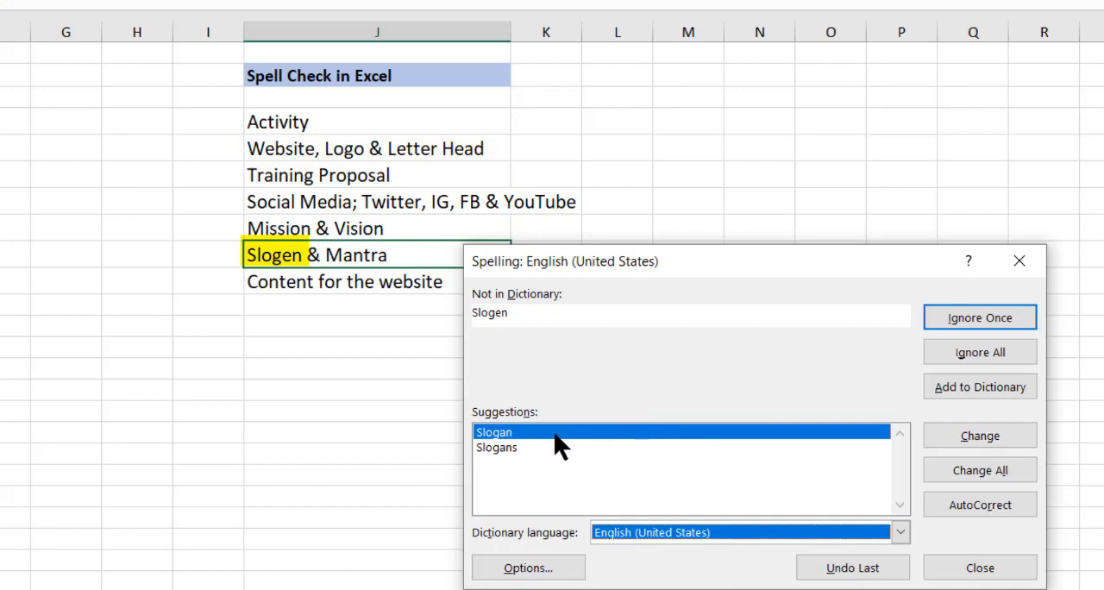
Step: Accept Slogan as the correction and dismiss the 'Spell check complete' message
click(981, 434)
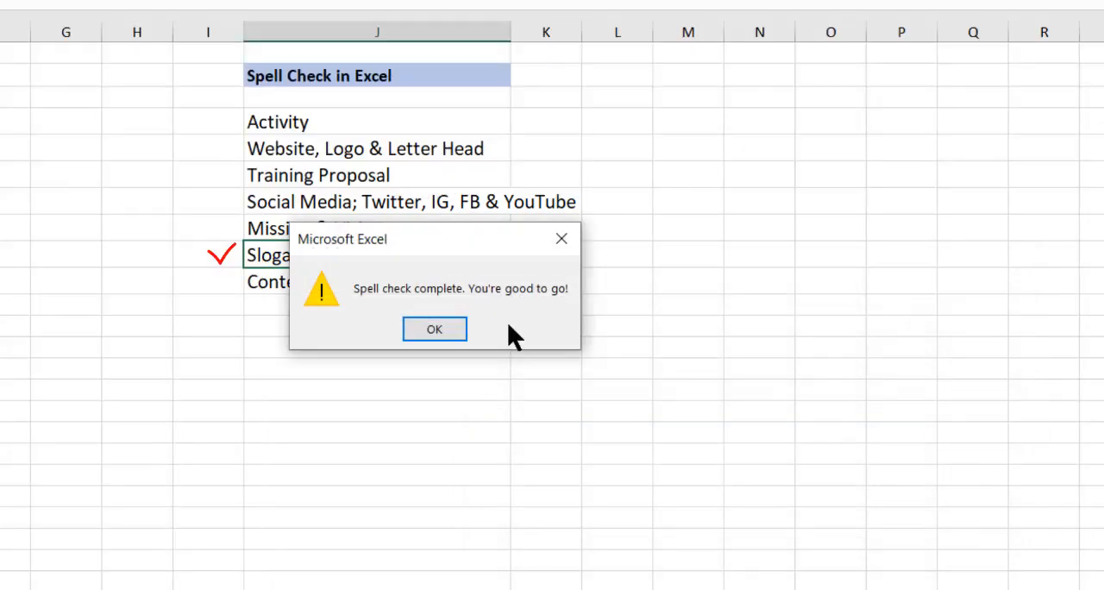
click(435, 328)
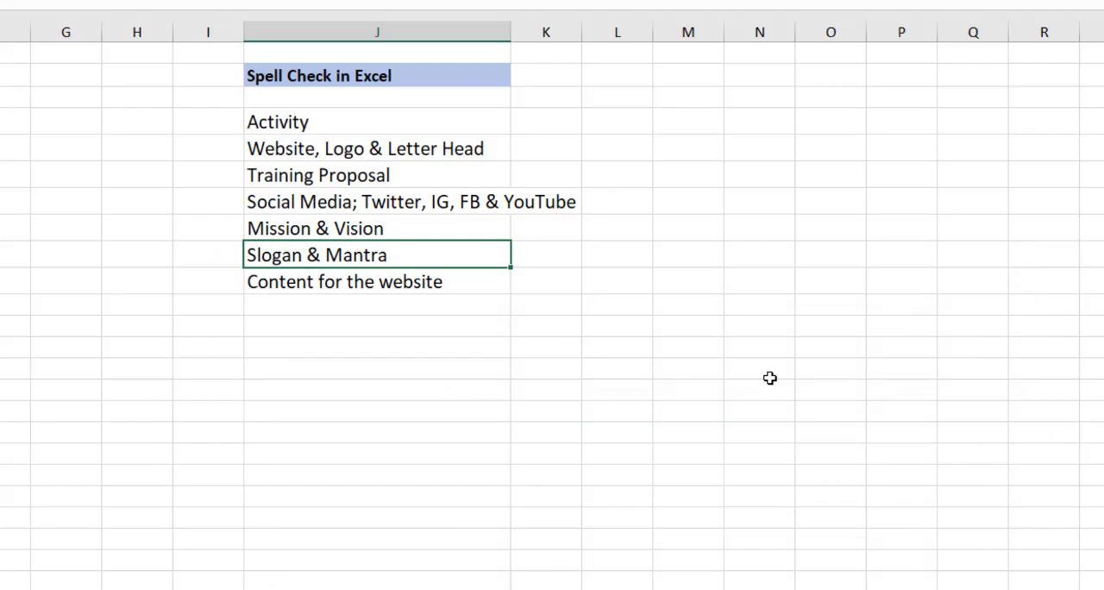
mouse_move(689, 304)
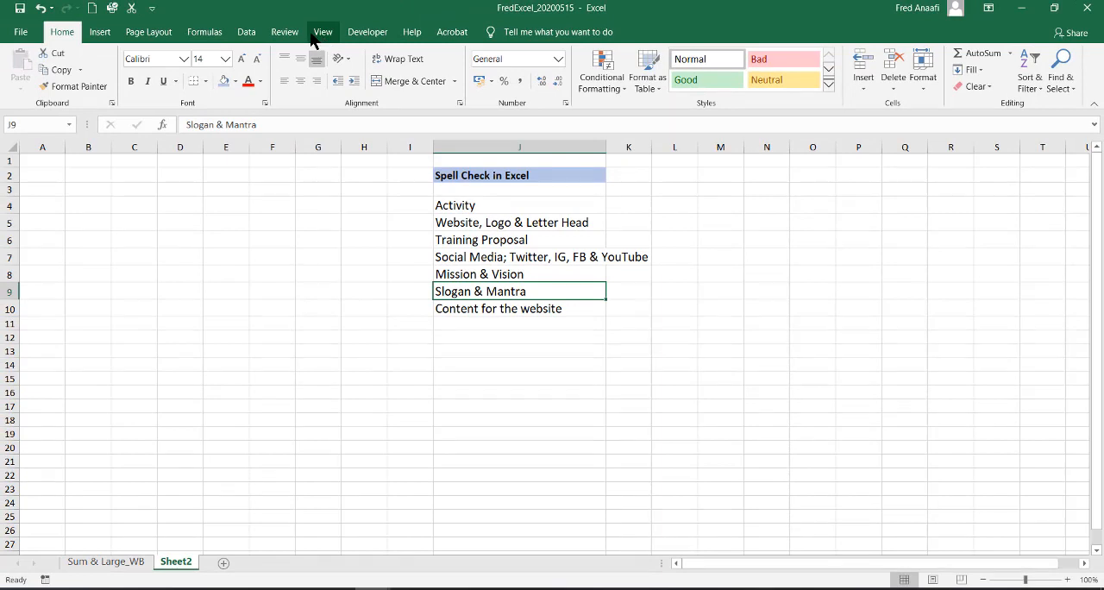
Step: Rerun Spelling from the Review ribbon, continue from the sheet start, and acknowledge nothing remains
click(285, 31)
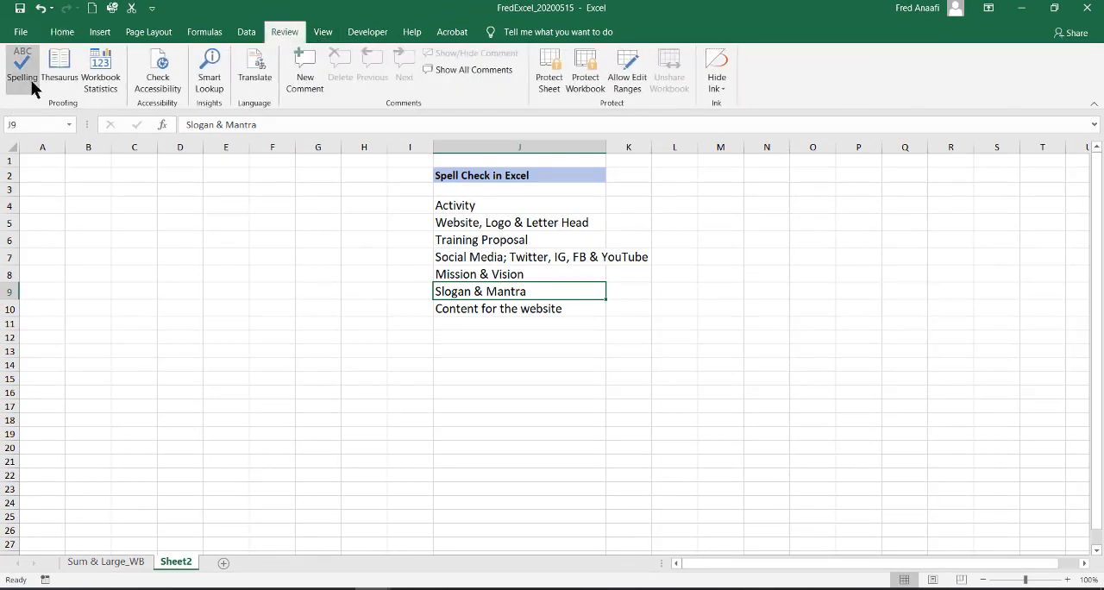
click(21, 65)
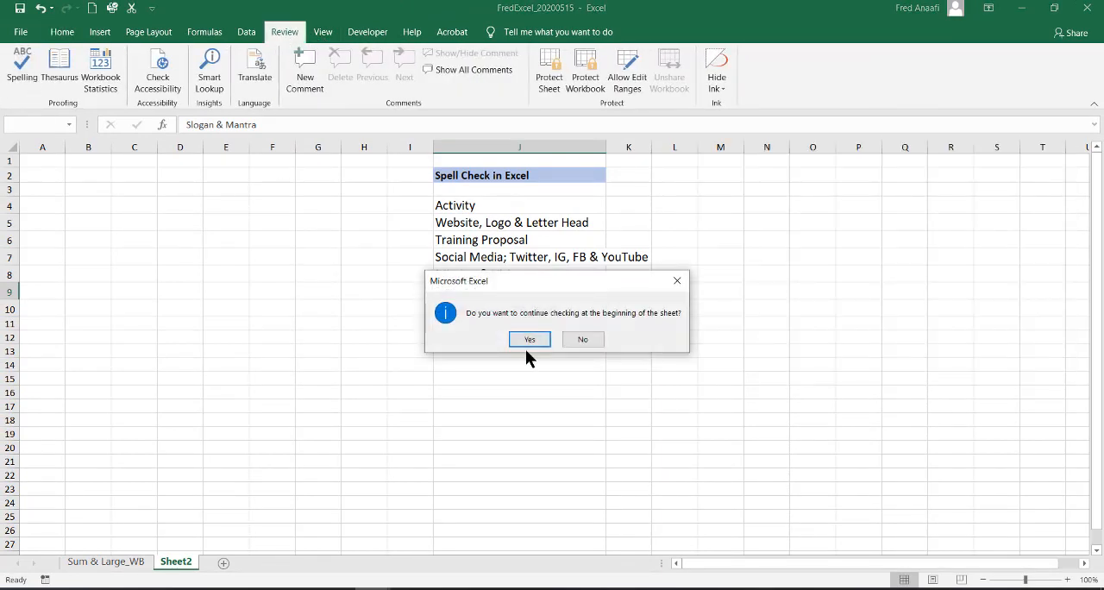
click(529, 338)
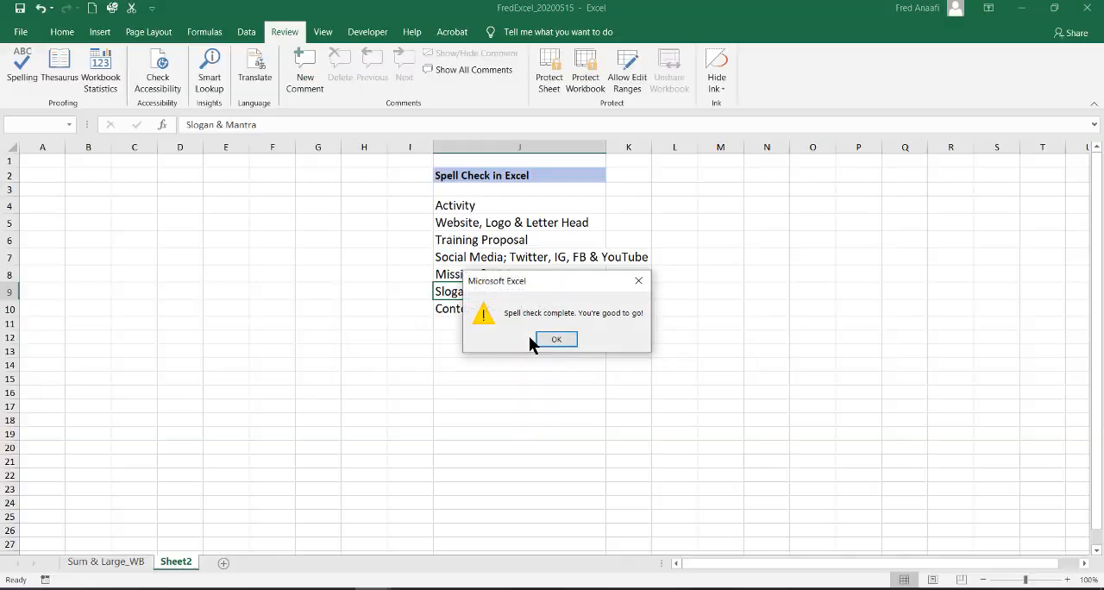
click(555, 339)
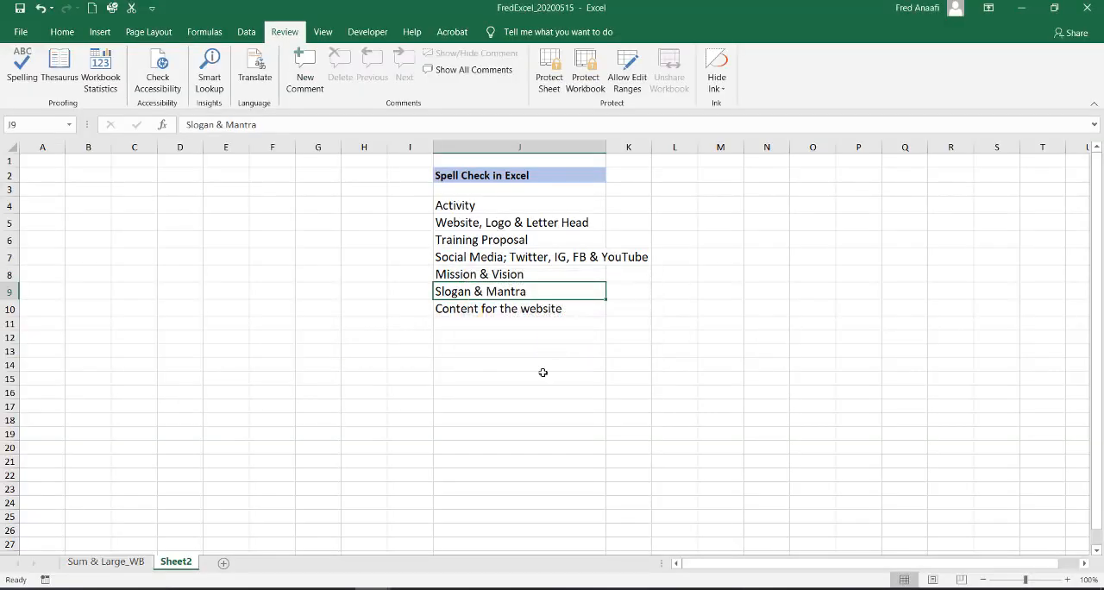